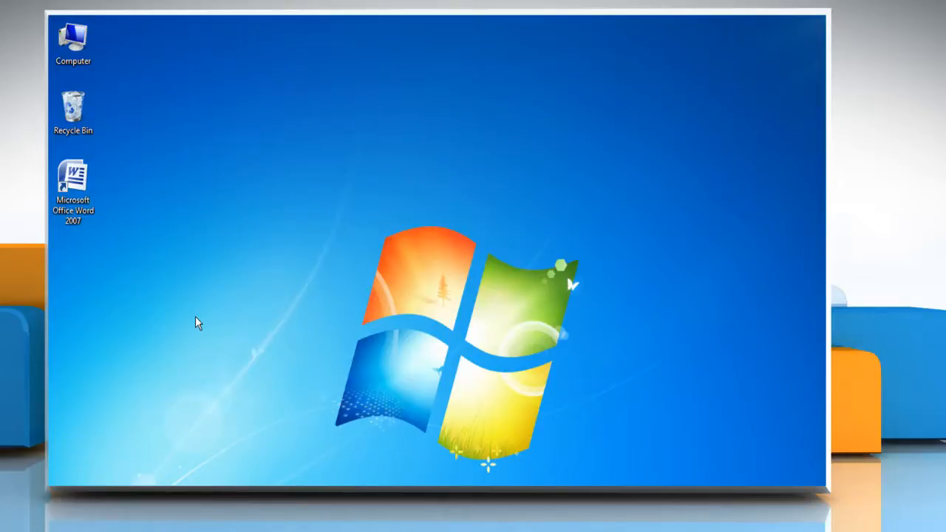
# Launch Microsoft Word 2007 from its desktop shortcut into a blank document
pyautogui.rightClick(73, 185)
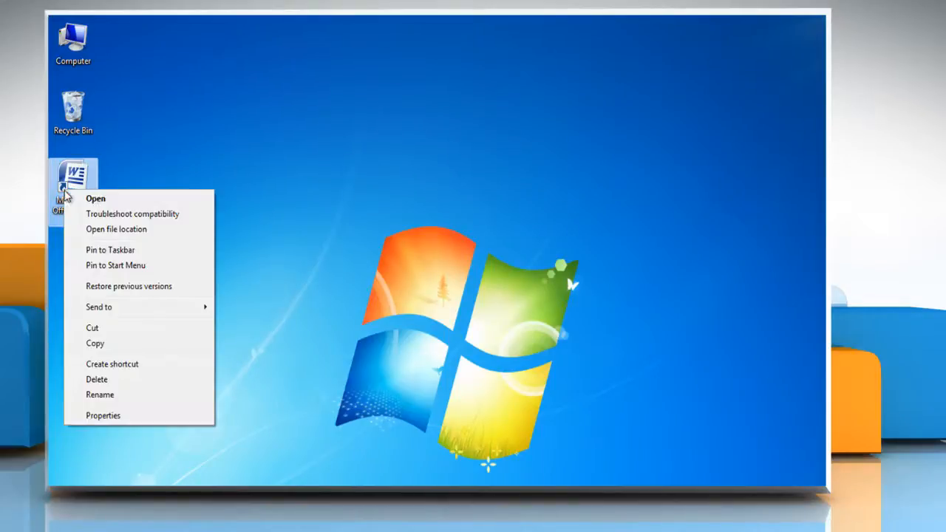
pyautogui.click(95, 198)
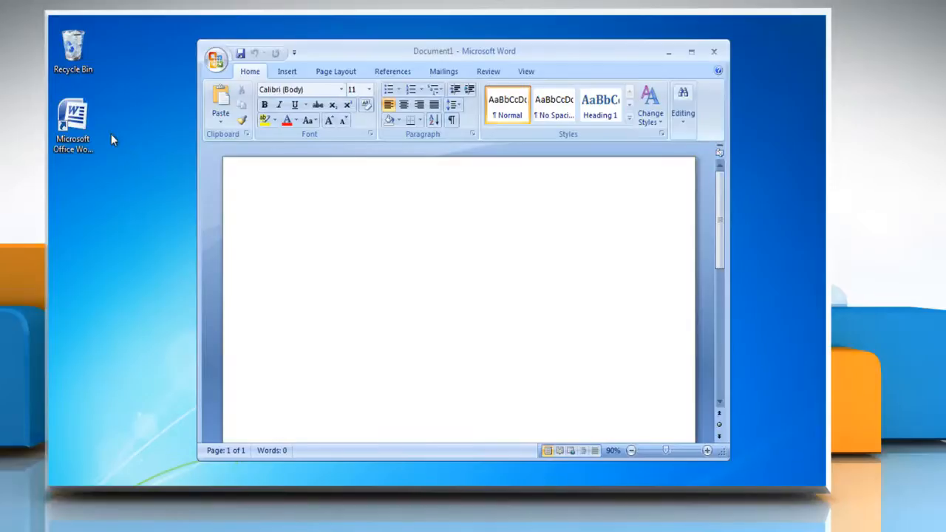
pyautogui.moveTo(286, 71)
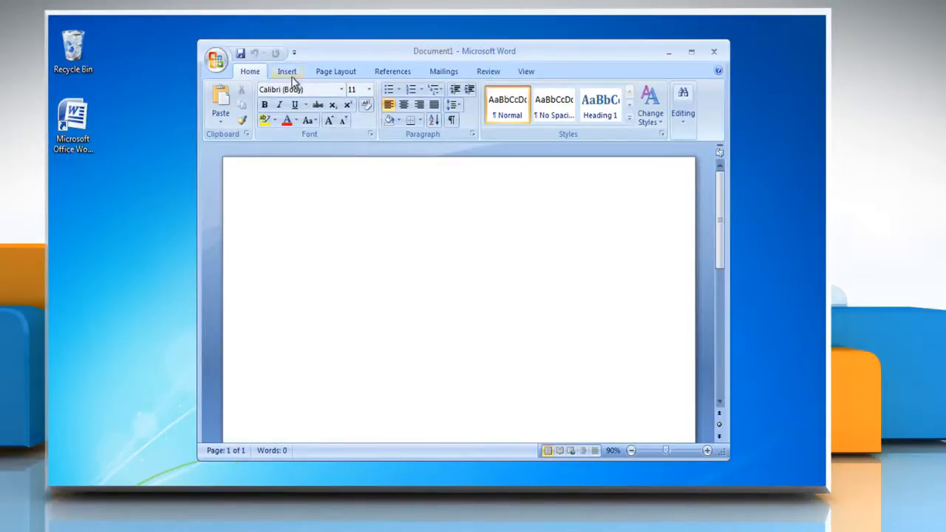
# Choose the plain Line chart type in the Insert Chart dialog
pyautogui.click(286, 71)
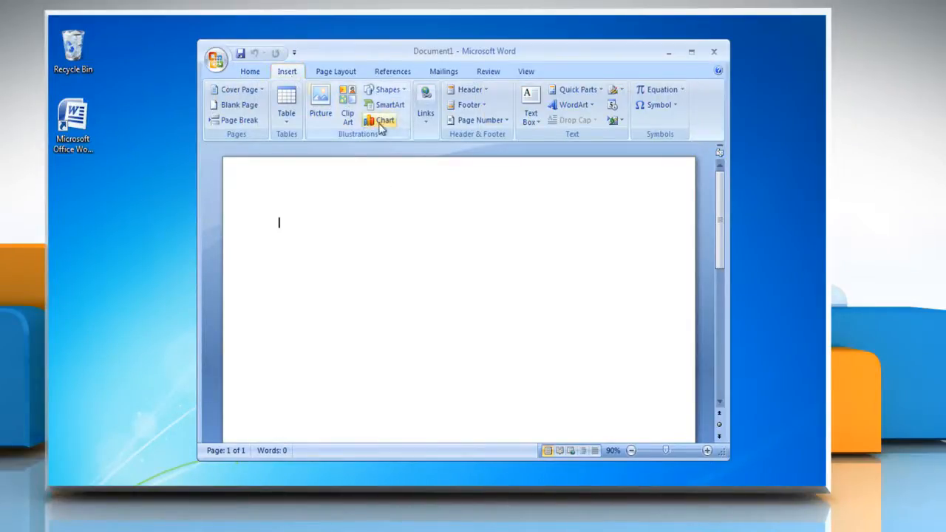
pyautogui.click(384, 121)
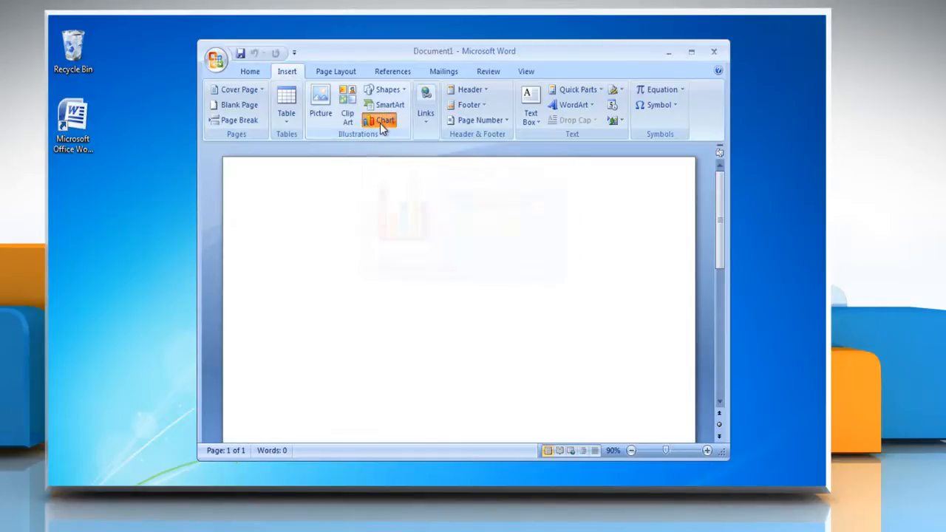
pyautogui.click(383, 120)
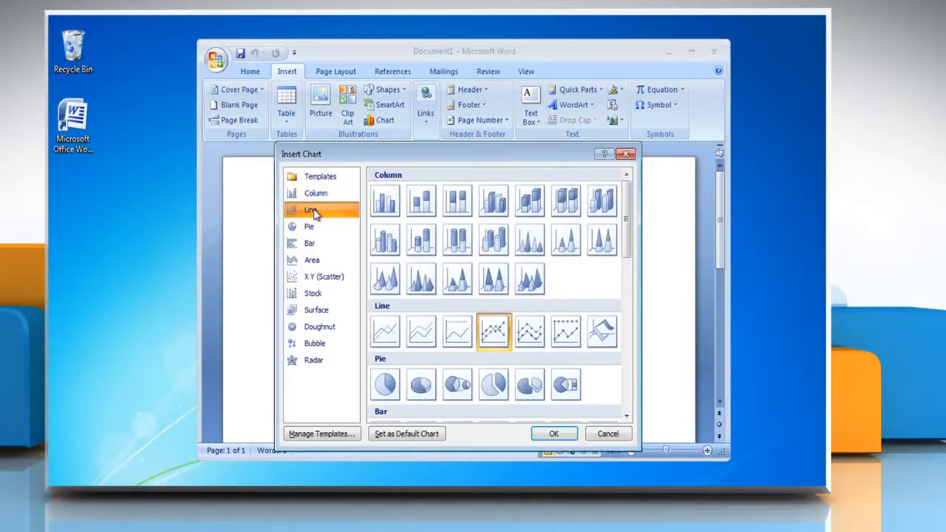
pyautogui.click(384, 330)
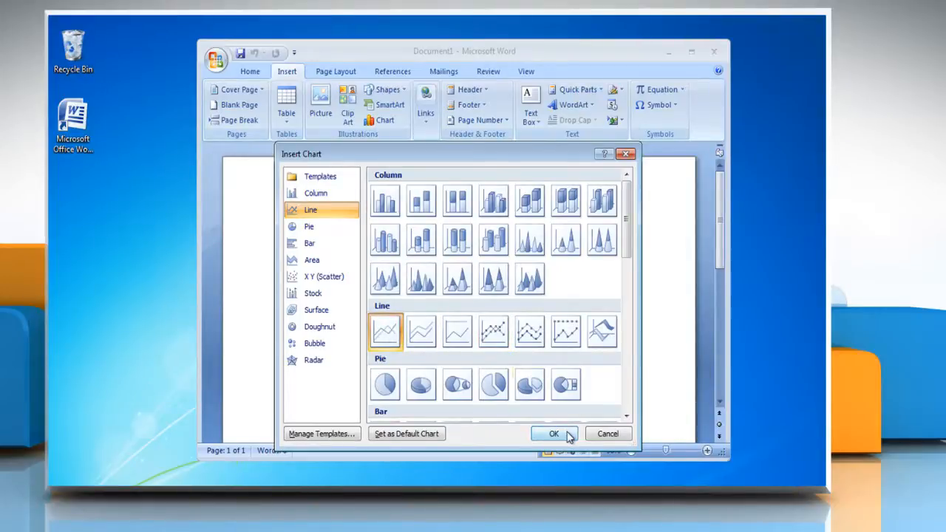
# Insert the line chart, enter Round 1–3 scores for Rosa, Mary, Anna and Mike, and close Excel
pyautogui.click(554, 434)
pyautogui.write('9')
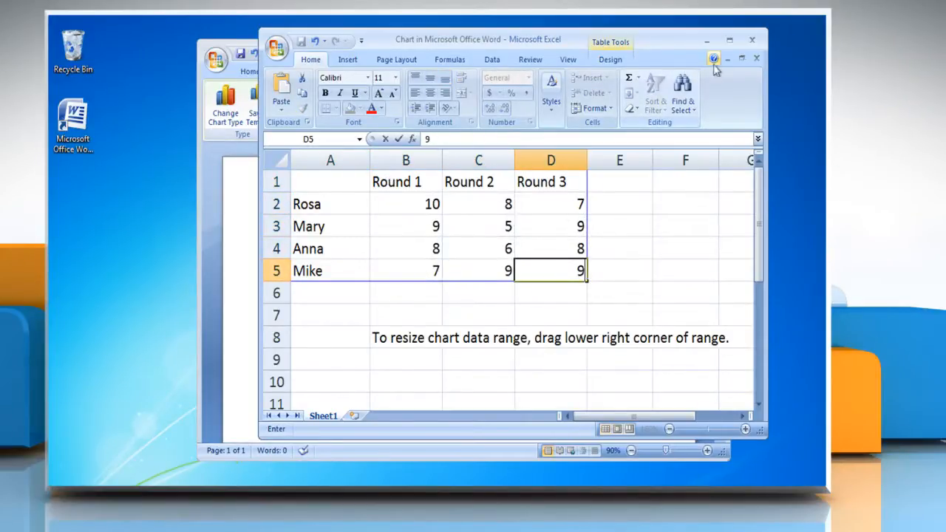
pyautogui.click(752, 39)
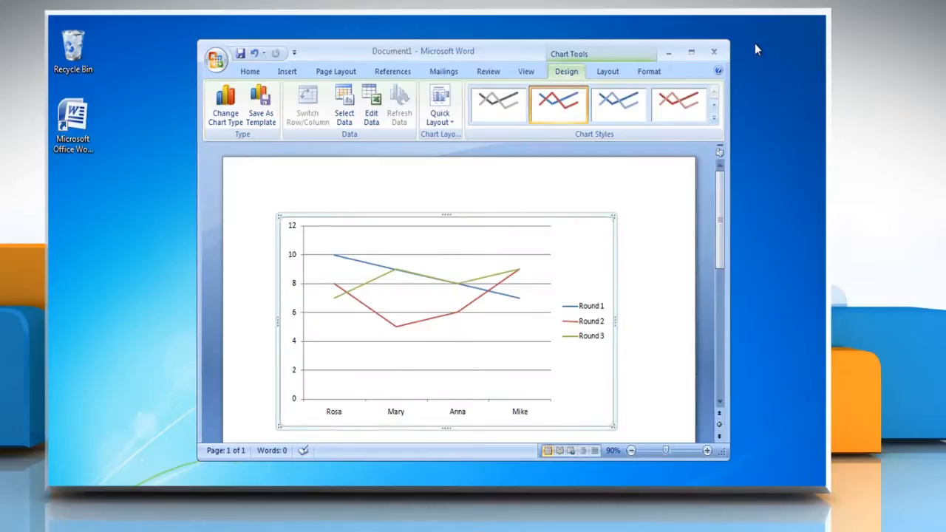
pyautogui.moveTo(617, 364)
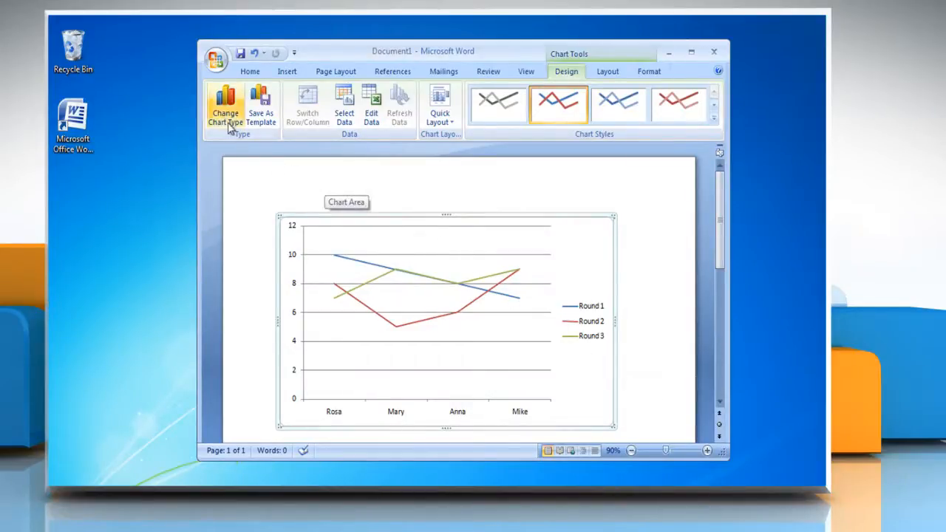
# Change the chart type to Stacked Line with Markers
pyautogui.click(225, 107)
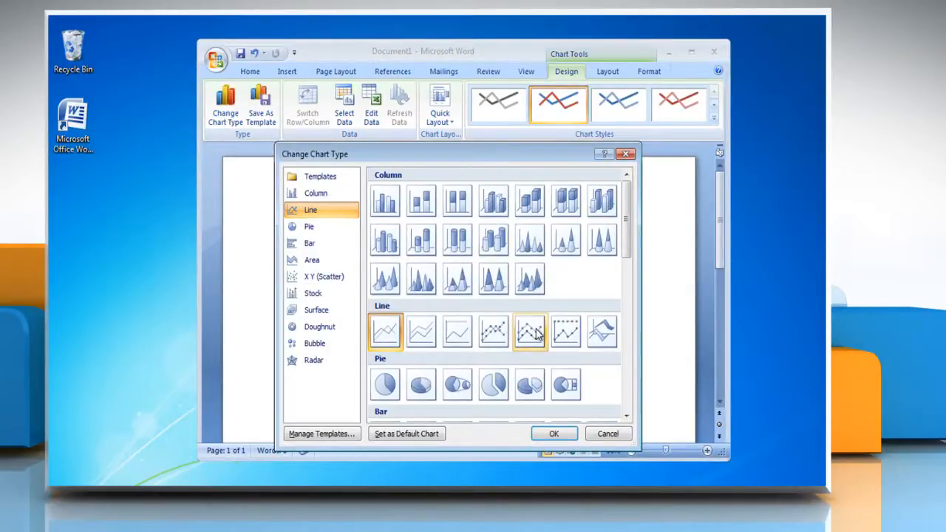
pyautogui.click(530, 331)
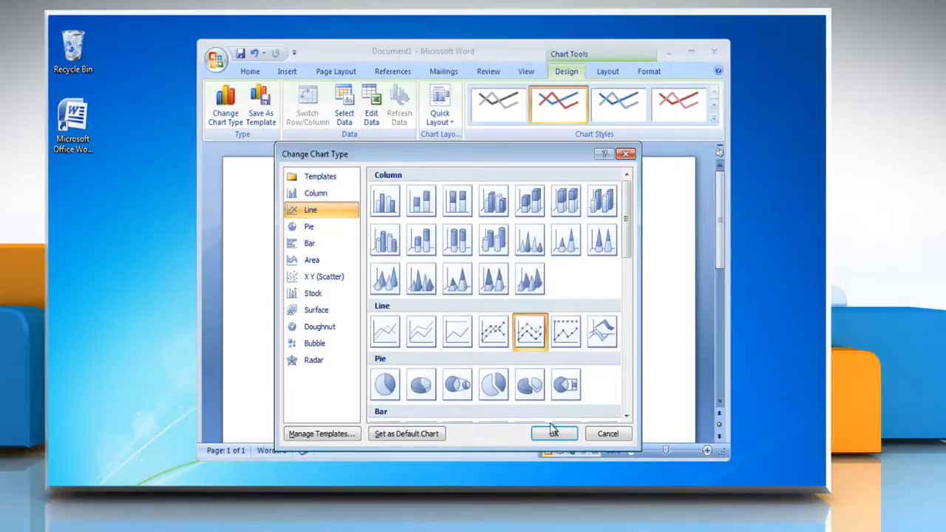
pyautogui.click(553, 433)
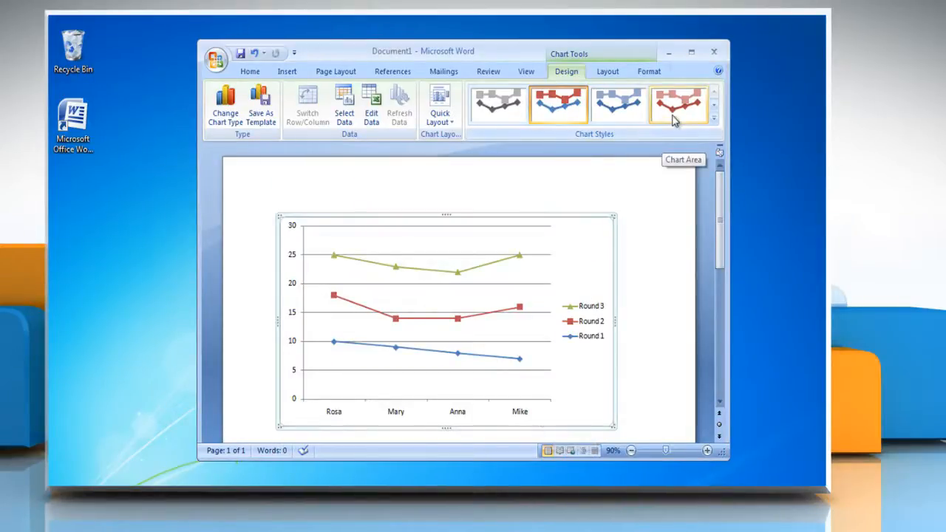
# Apply the red chart style and bring up the chart title placement choices
pyautogui.click(677, 104)
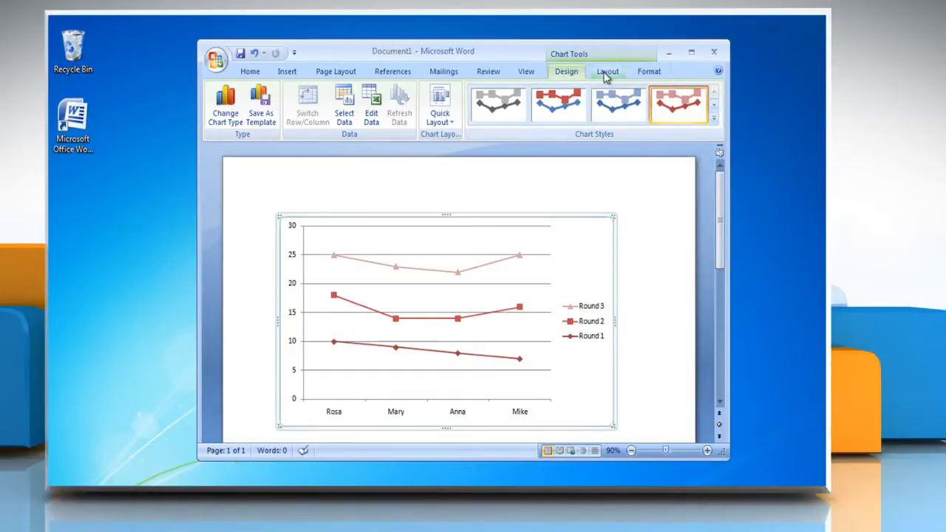
pyautogui.click(606, 71)
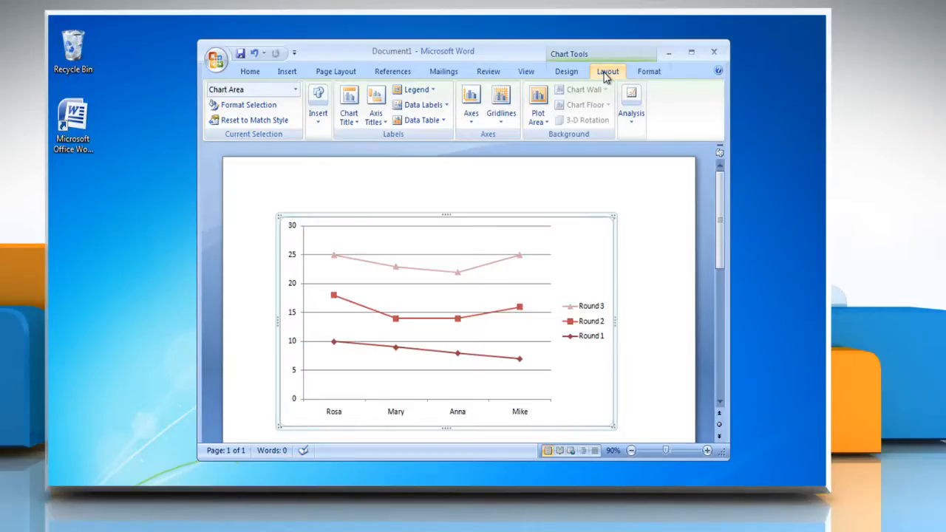
pyautogui.click(348, 104)
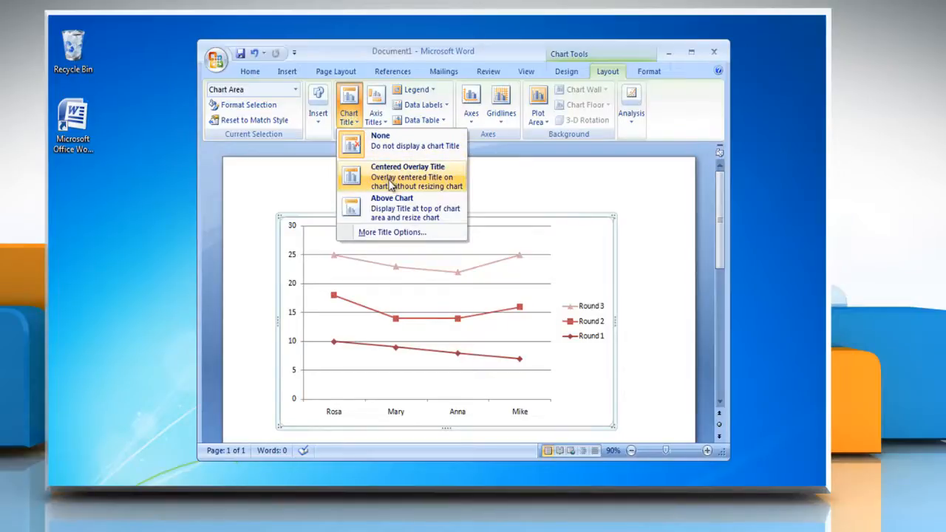
# Add a centred overlay title 'Score Chart' and data labels showing each point's value
pyautogui.click(407, 176)
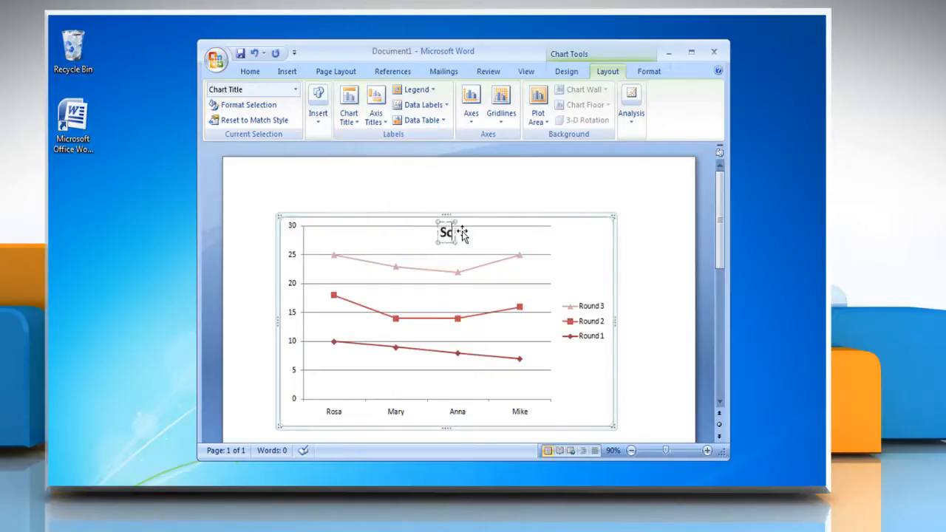
pyautogui.write('Score Chart')
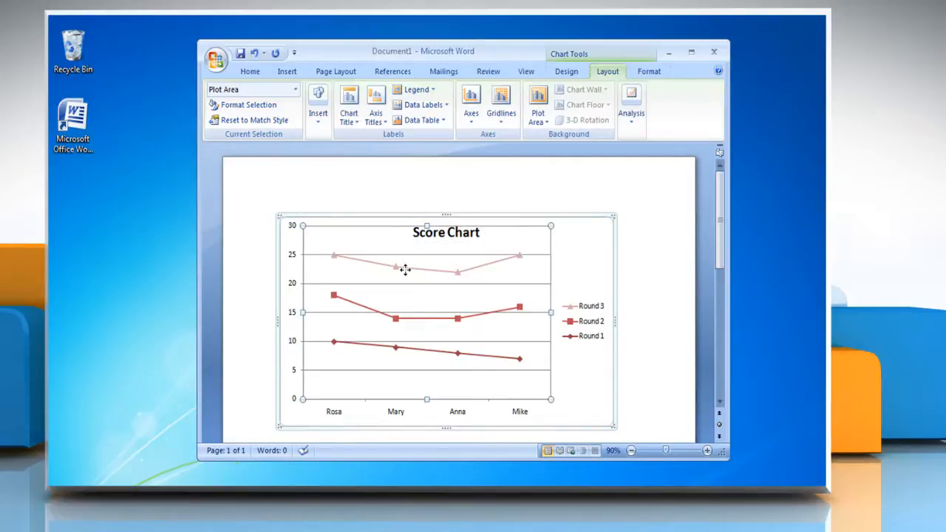
pyautogui.click(424, 105)
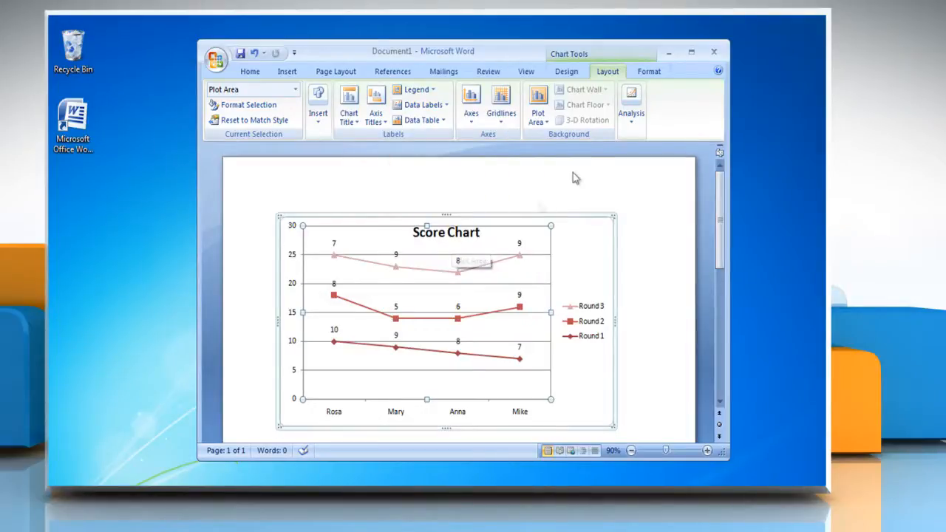
# Give the horizontal axis name labels a pale blue WordArt Quick Style
pyautogui.click(648, 71)
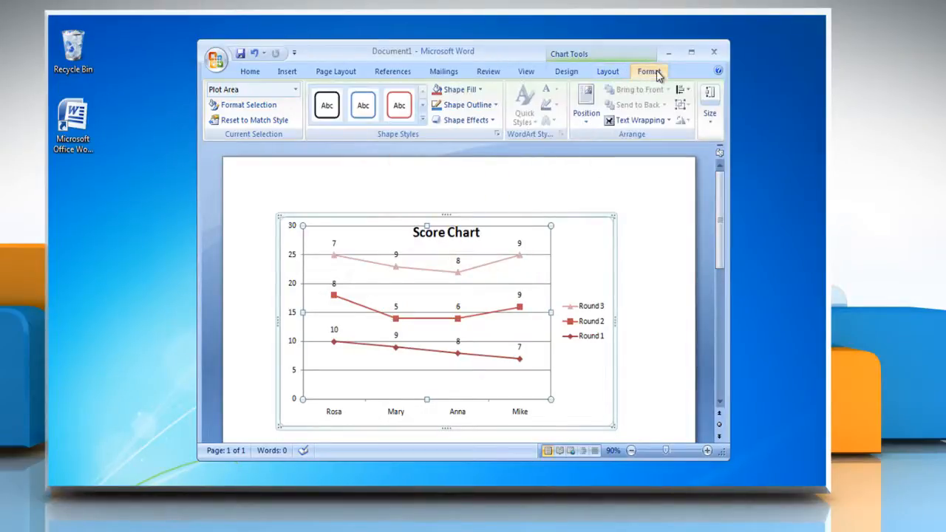
pyautogui.moveTo(586, 104)
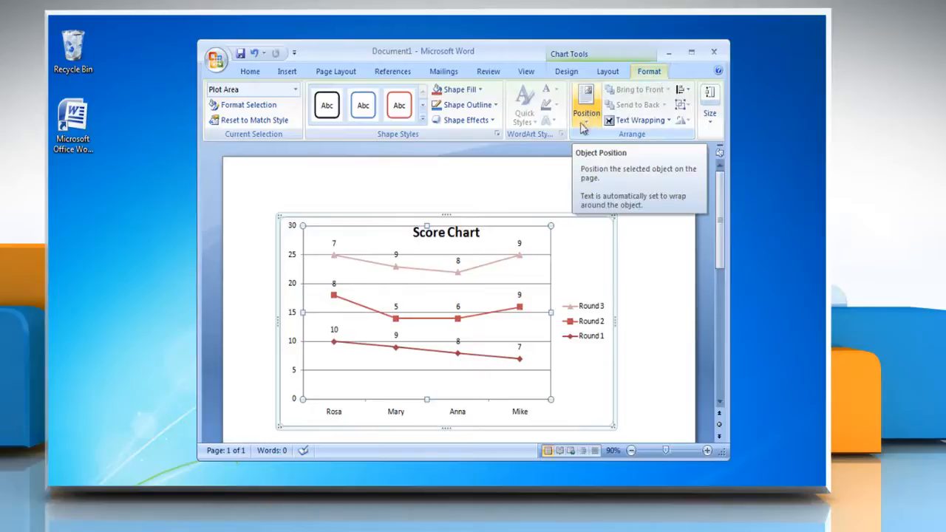
pyautogui.click(332, 411)
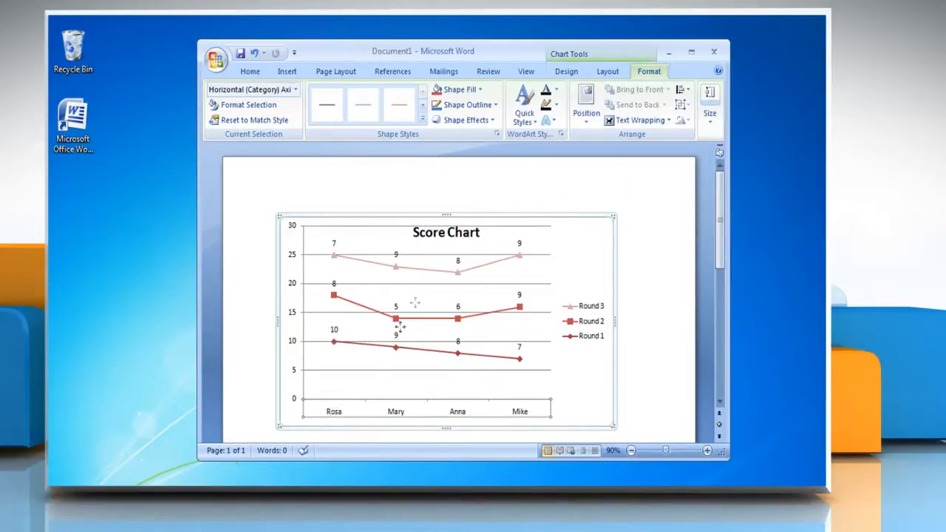
pyautogui.click(523, 107)
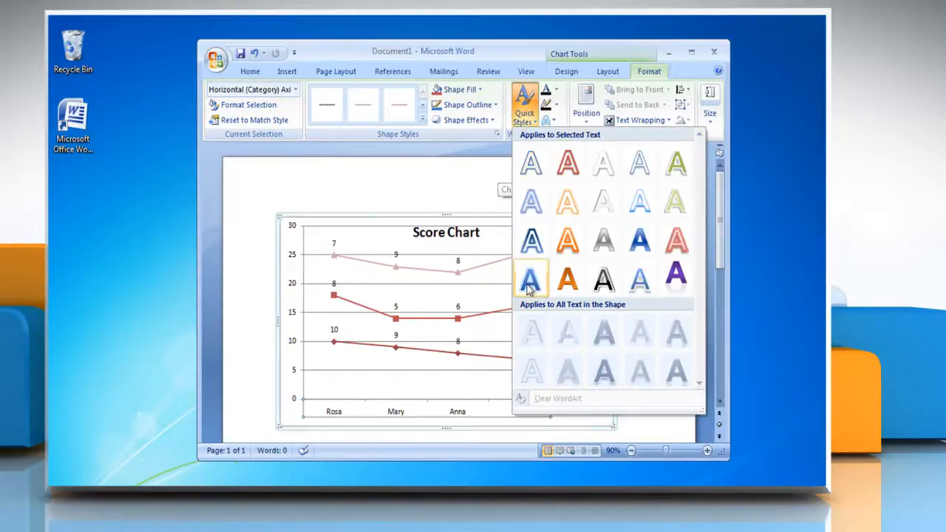
pyautogui.click(530, 277)
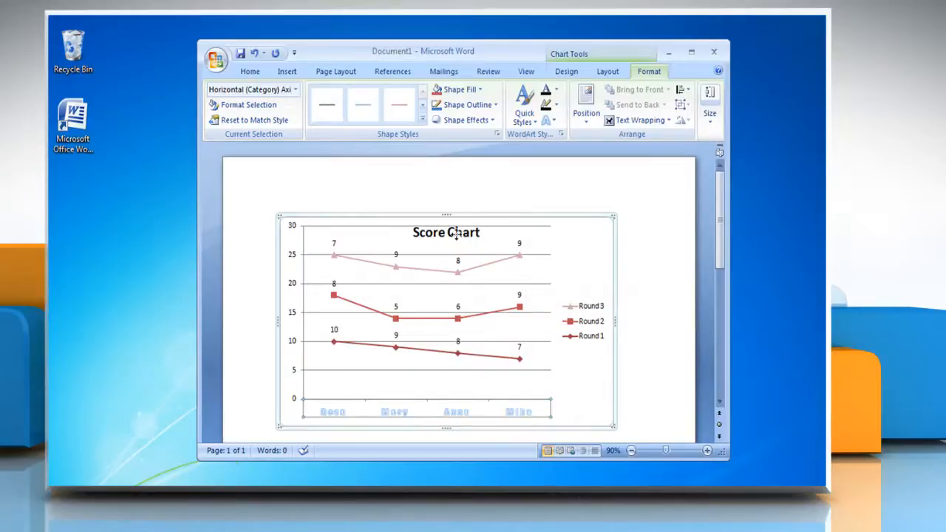
# Restyle the chart title as purple WordArt reading 'SCORE CHART'
pyautogui.click(523, 103)
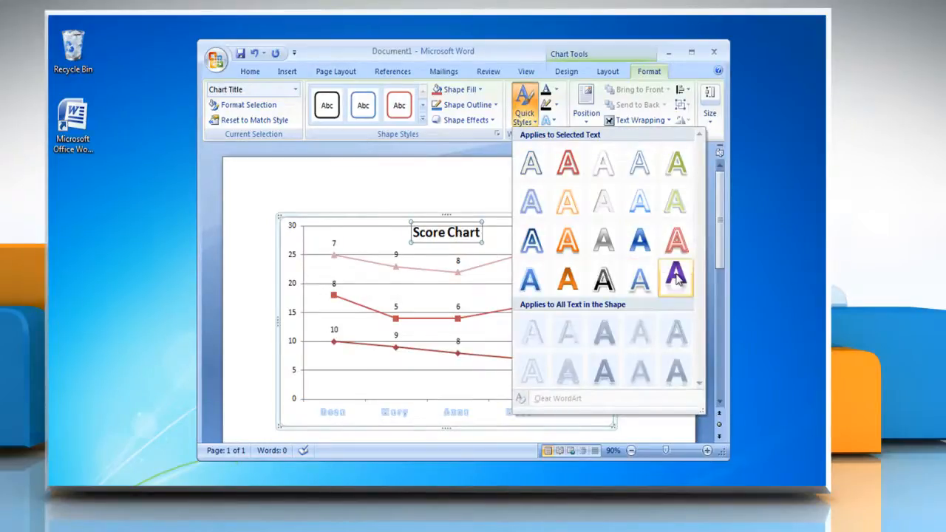
pyautogui.click(674, 278)
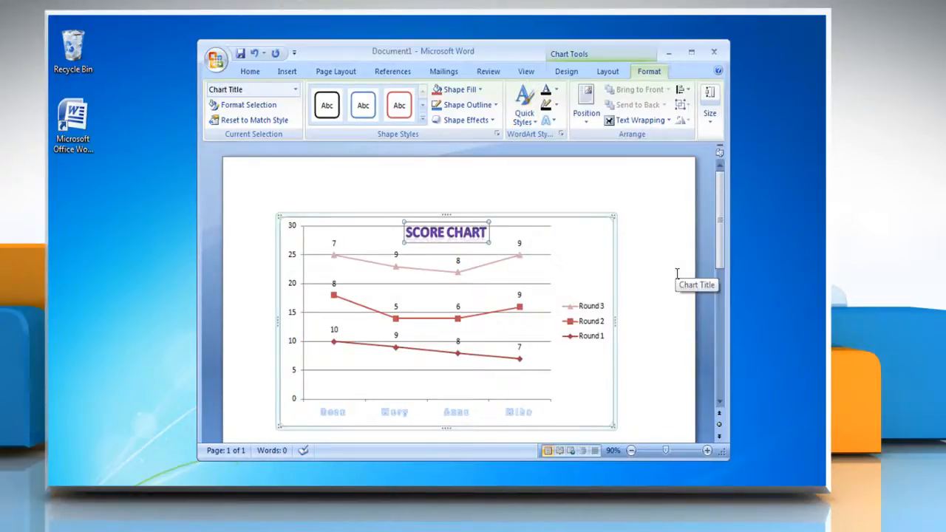